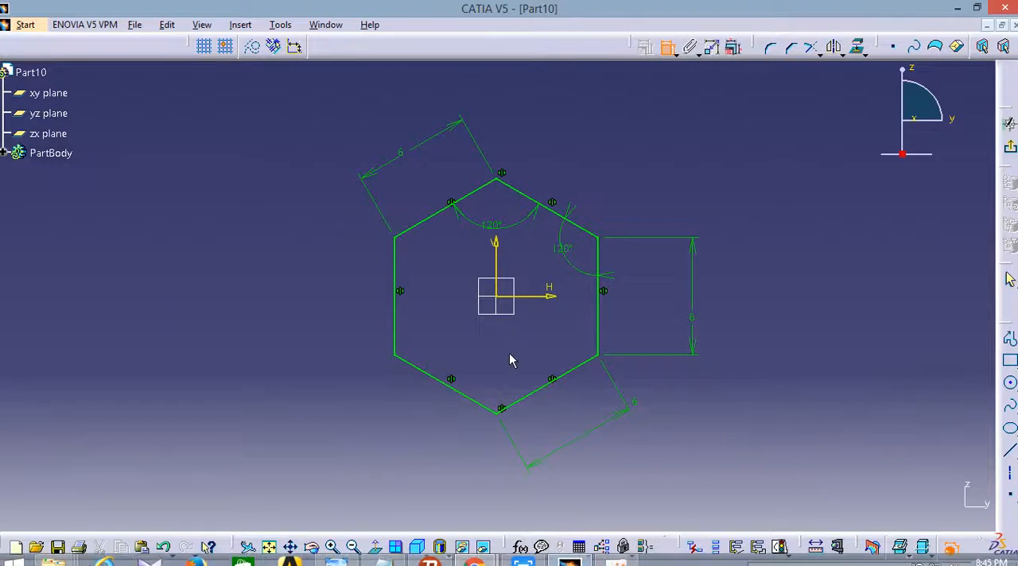
# Step: Create a new empty Part document, Part11, replacing the hexagon part
pyautogui.click(135, 25)
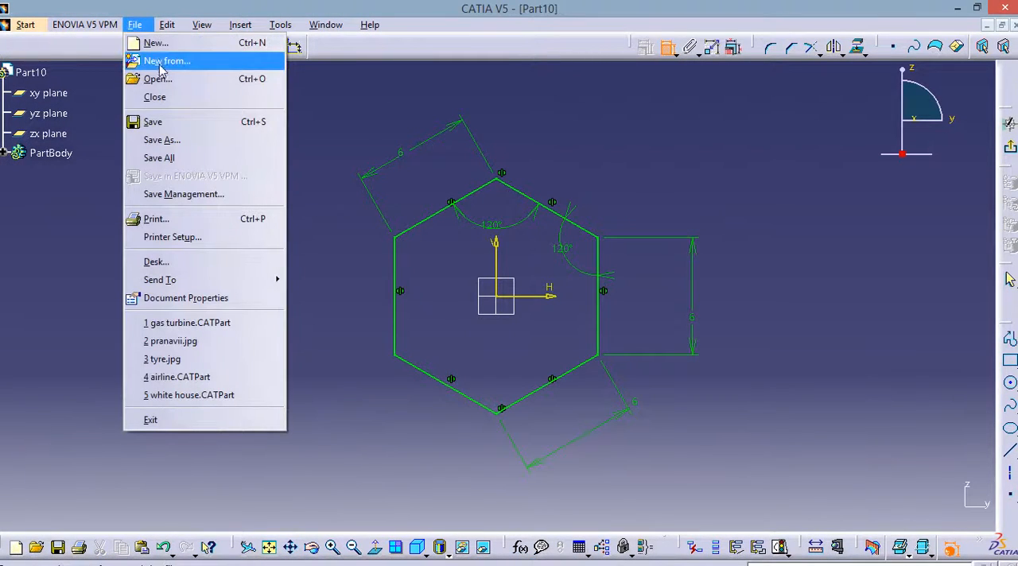
pyautogui.click(155, 42)
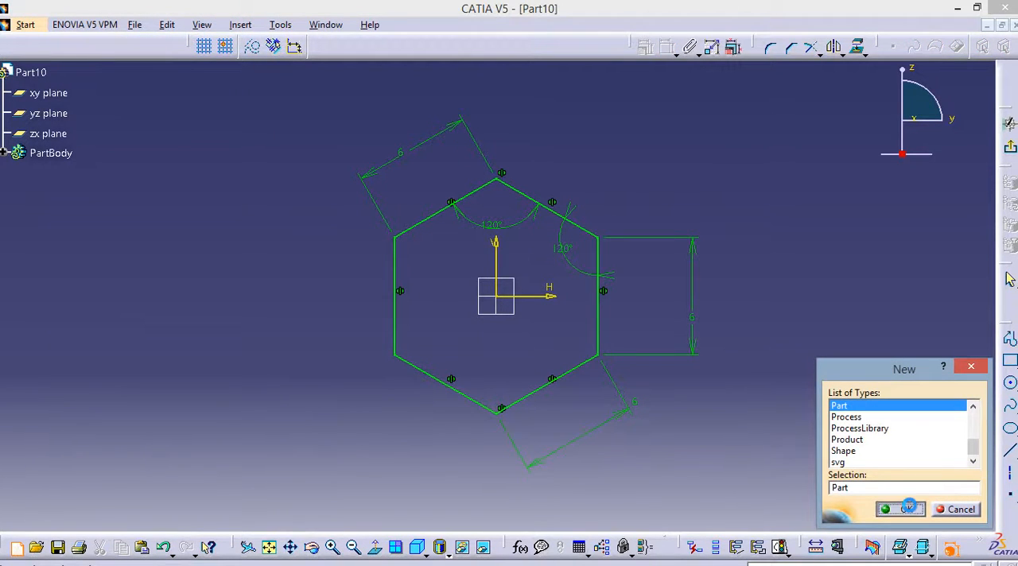
pyautogui.click(898, 509)
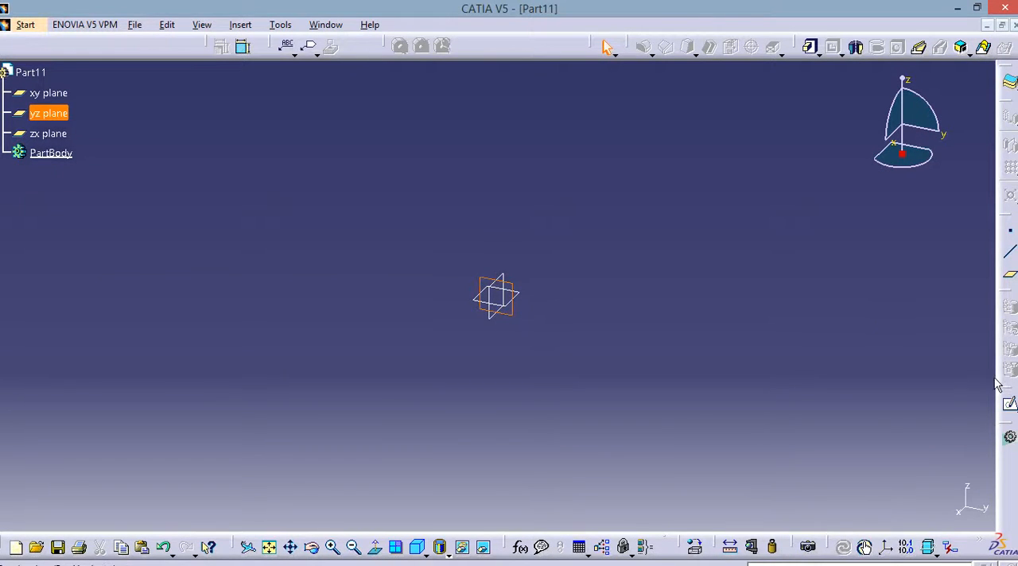
# Step: Start an empty sketch on the yz plane of Part11
pyautogui.click(48, 113)
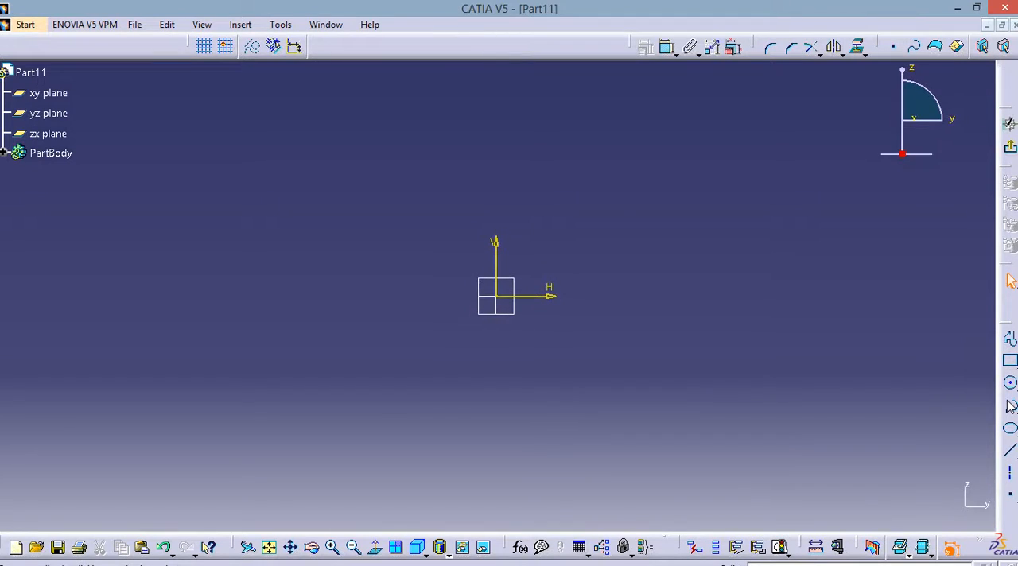
pyautogui.moveTo(699, 326)
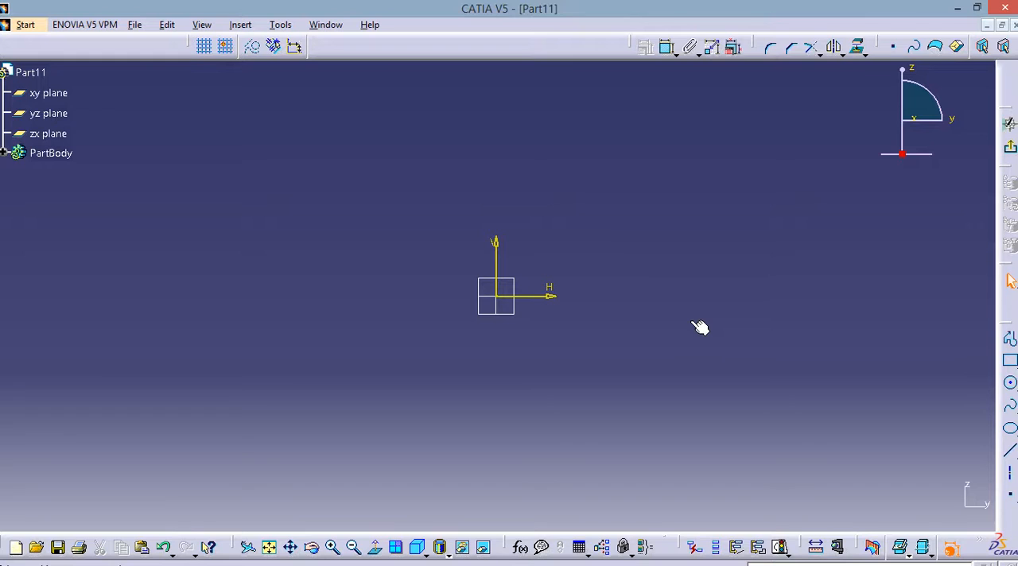
pyautogui.moveTo(999, 338)
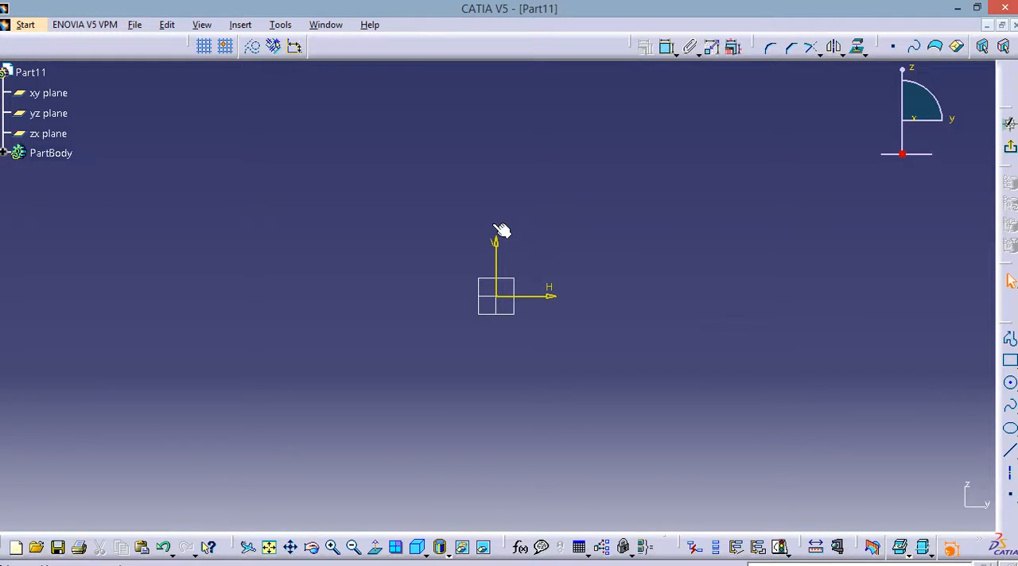
pyautogui.moveTo(611, 300)
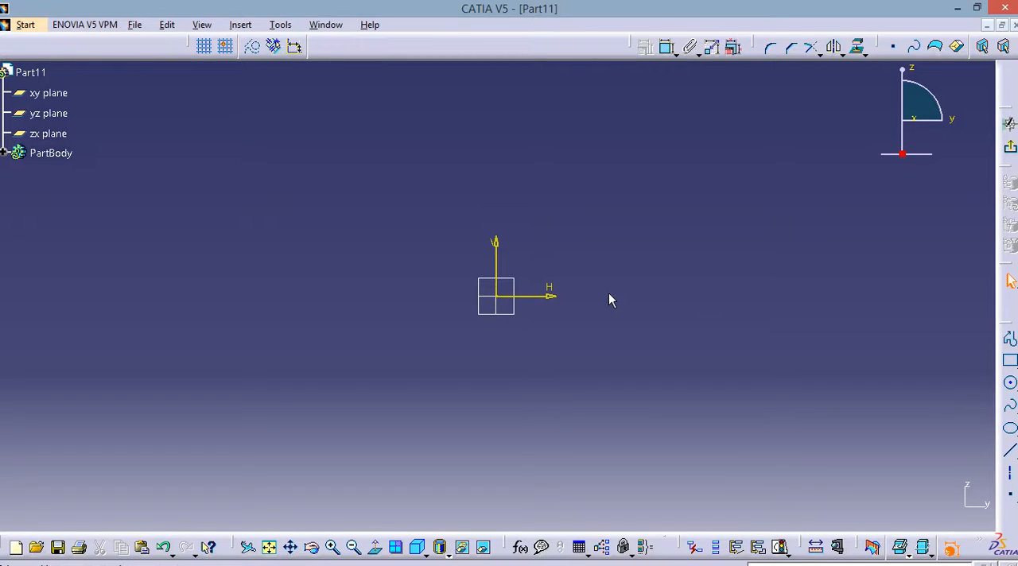
pyautogui.moveTo(849, 313)
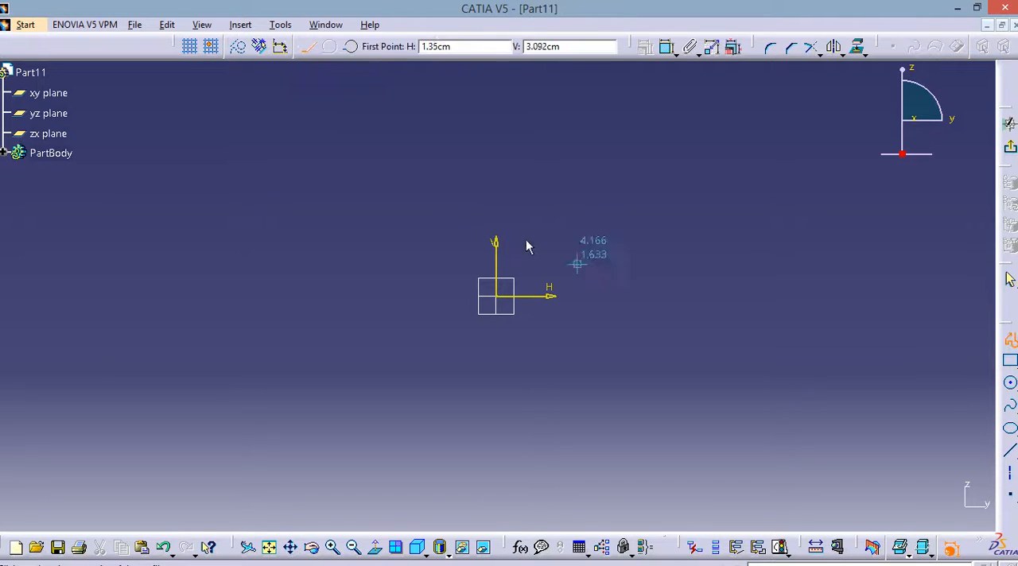
# Step: Draw a thin slanted closed quadrilateral rising from the horizontal axis
pyautogui.click(539, 287)
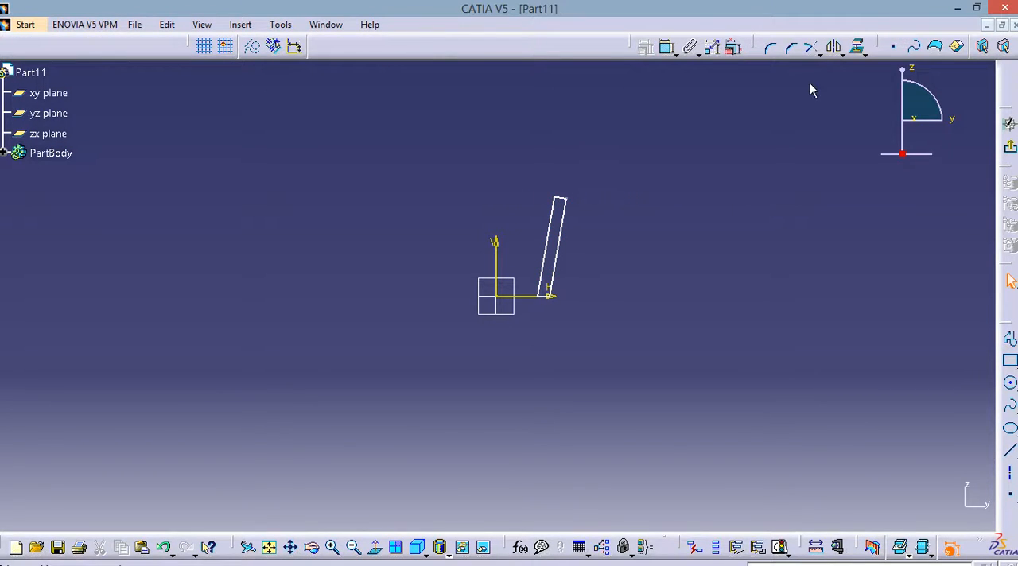
pyautogui.moveTo(1003, 162)
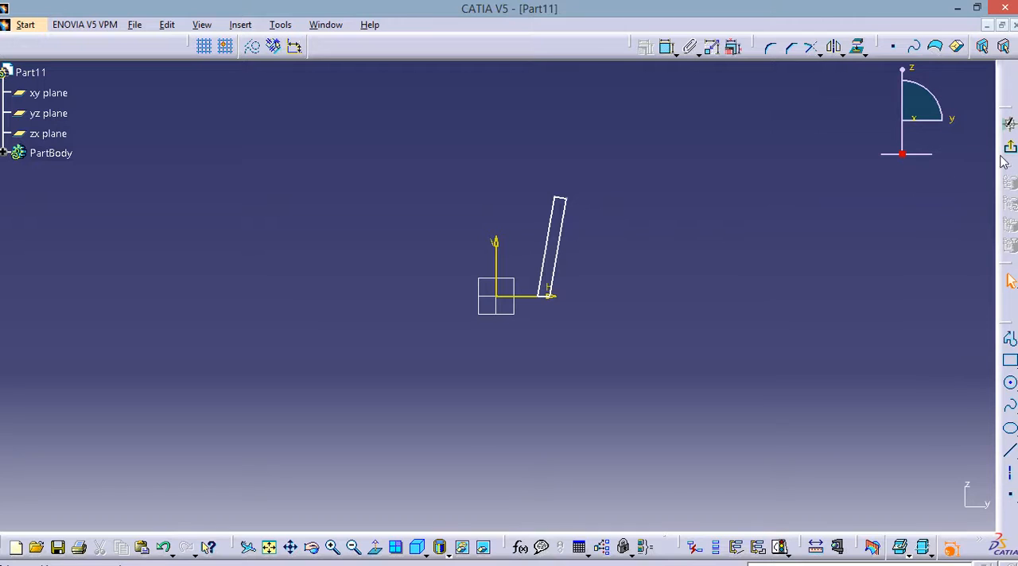
# Step: Revolve the slanted profile 360° around the V axis into an open tapered cup
pyautogui.click(51, 153)
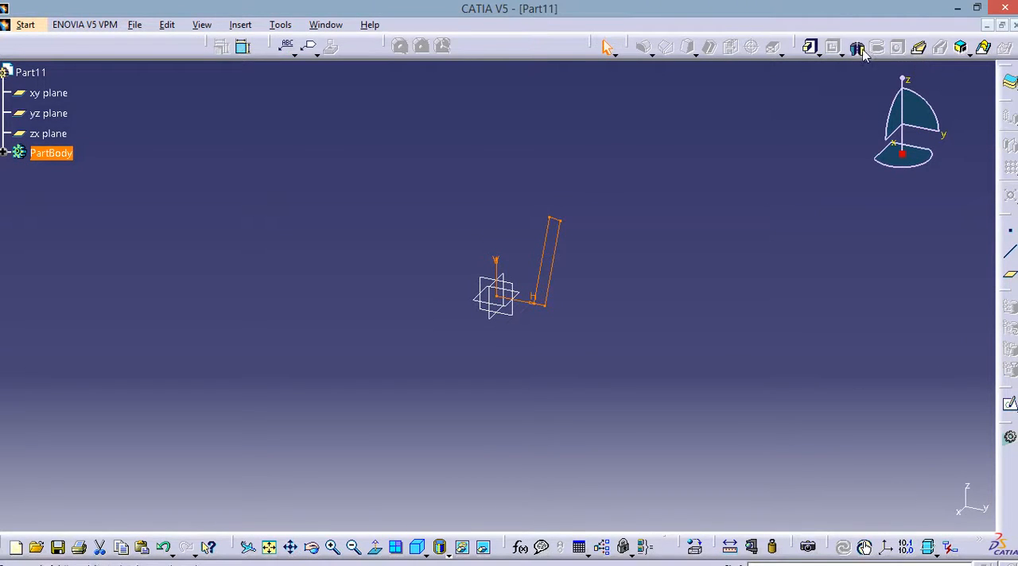
pyautogui.moveTo(858, 48)
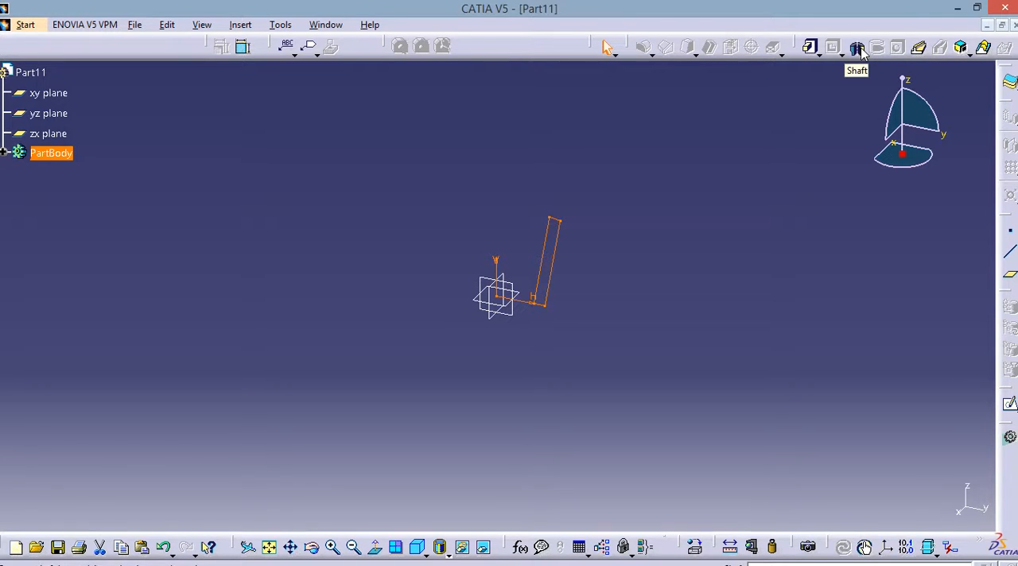
pyautogui.click(858, 47)
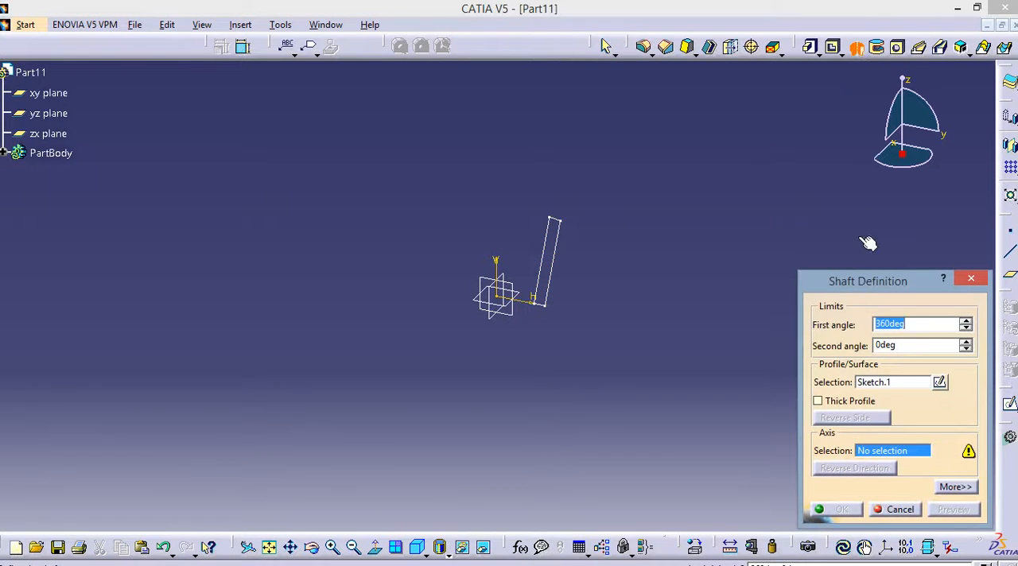
pyautogui.moveTo(561, 367)
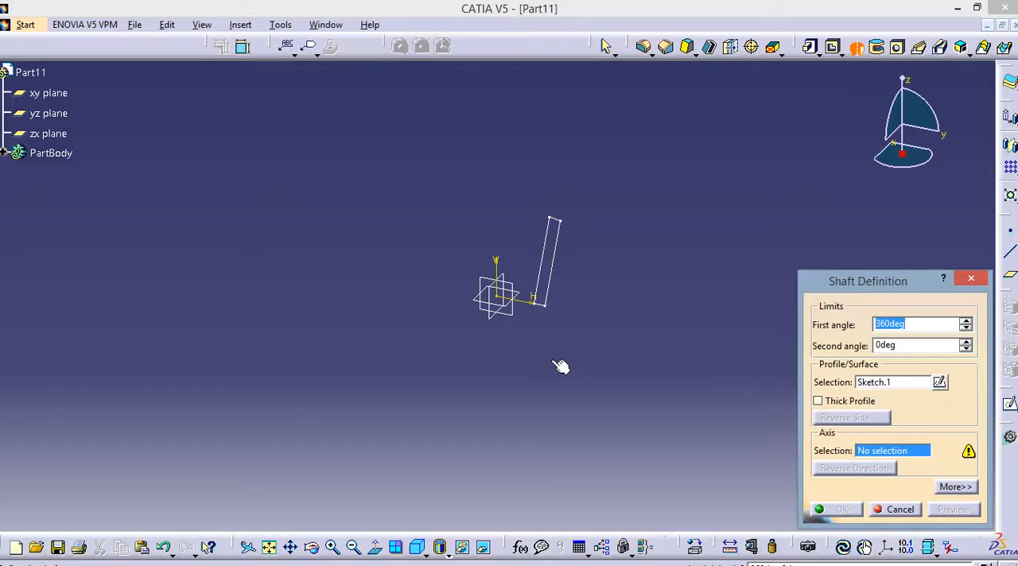
pyautogui.click(493, 286)
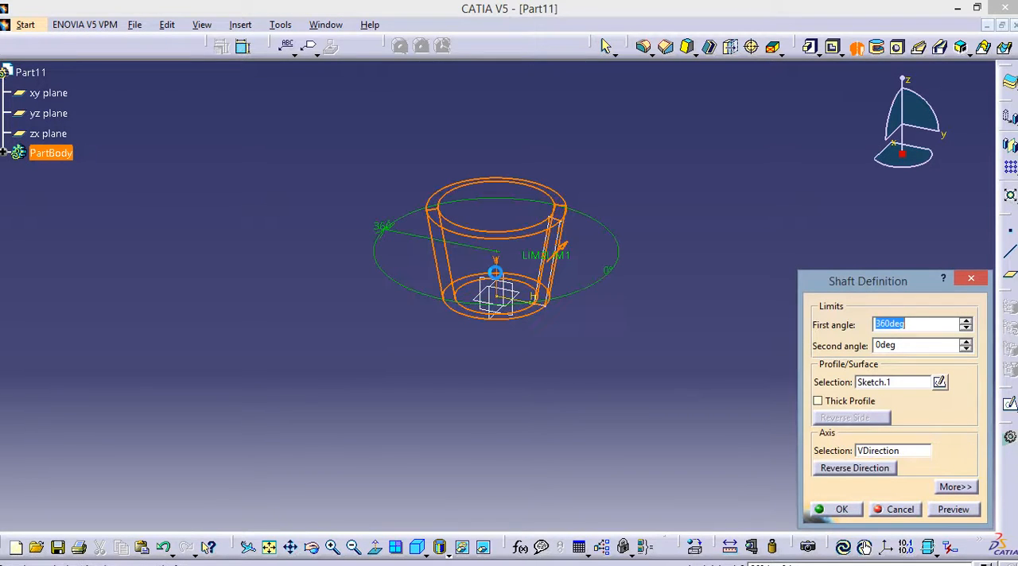
pyautogui.click(840, 509)
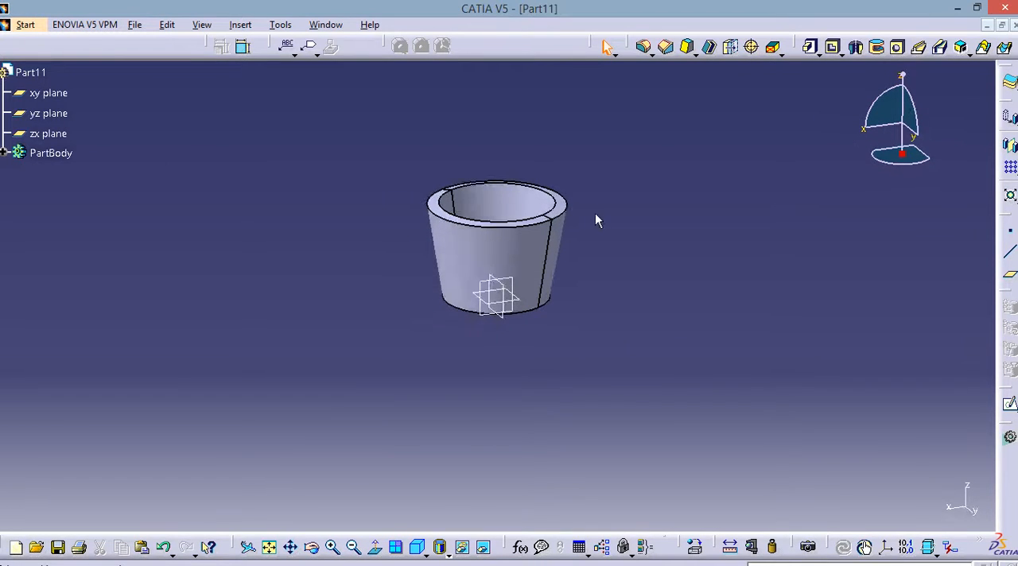
# Step: Extend the wavy spline through four more points to the top, then close it with axis and bottom lines
pyautogui.click(51, 153)
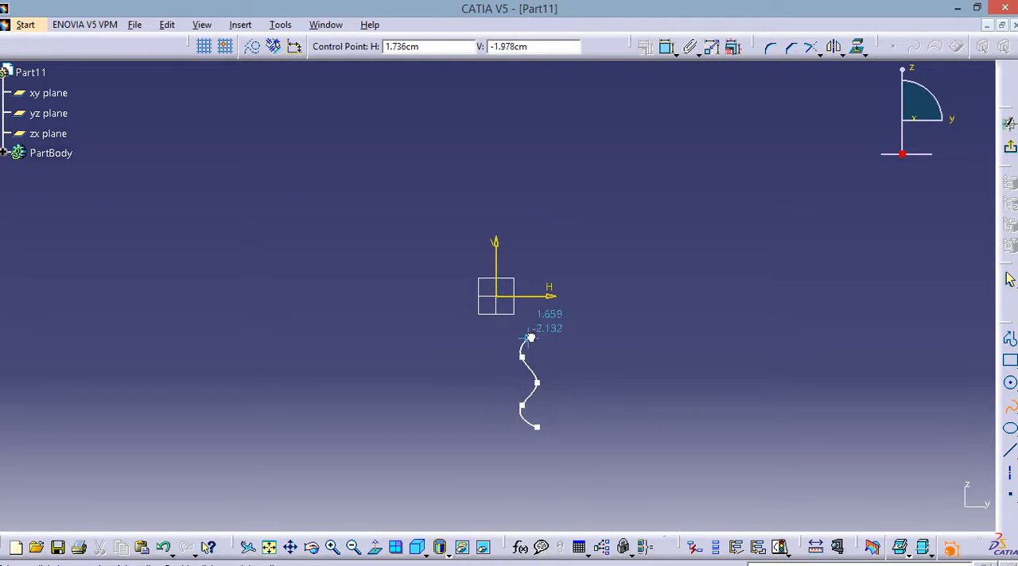
pyautogui.moveTo(529, 338); pyautogui.dragTo(526, 260)
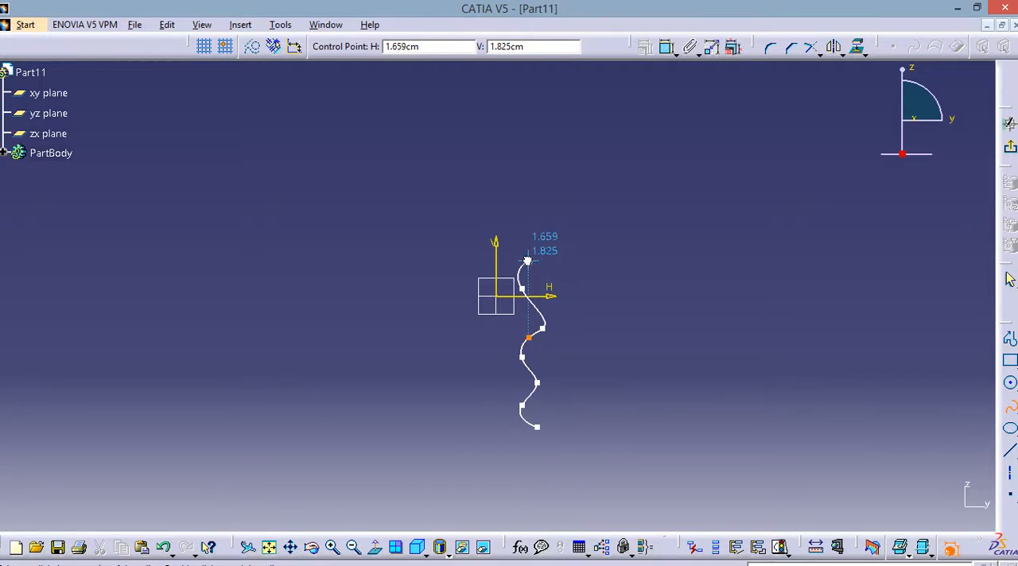
pyautogui.moveTo(527, 260); pyautogui.dragTo(521, 167)
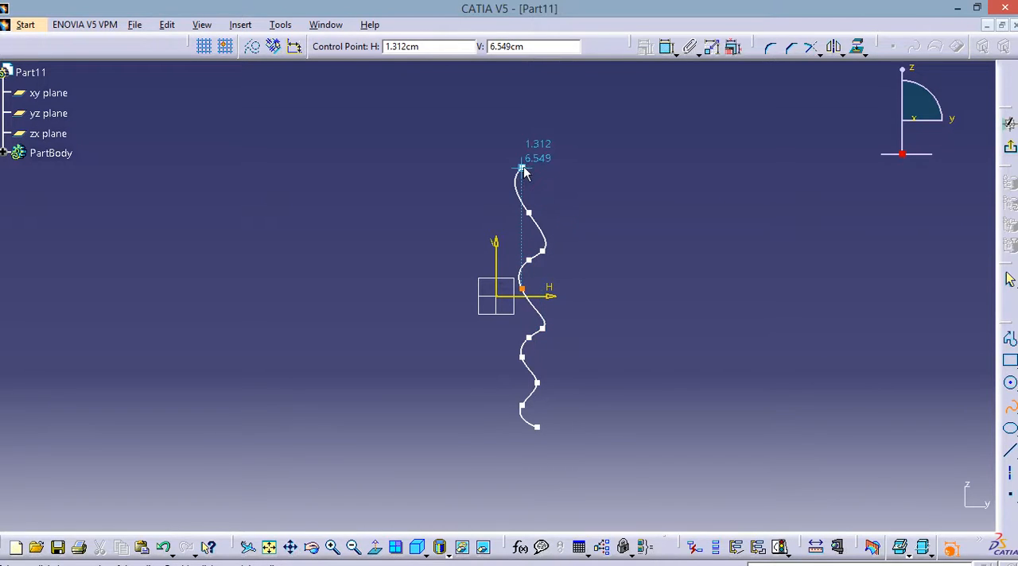
pyautogui.moveTo(521, 167); pyautogui.dragTo(487, 138)
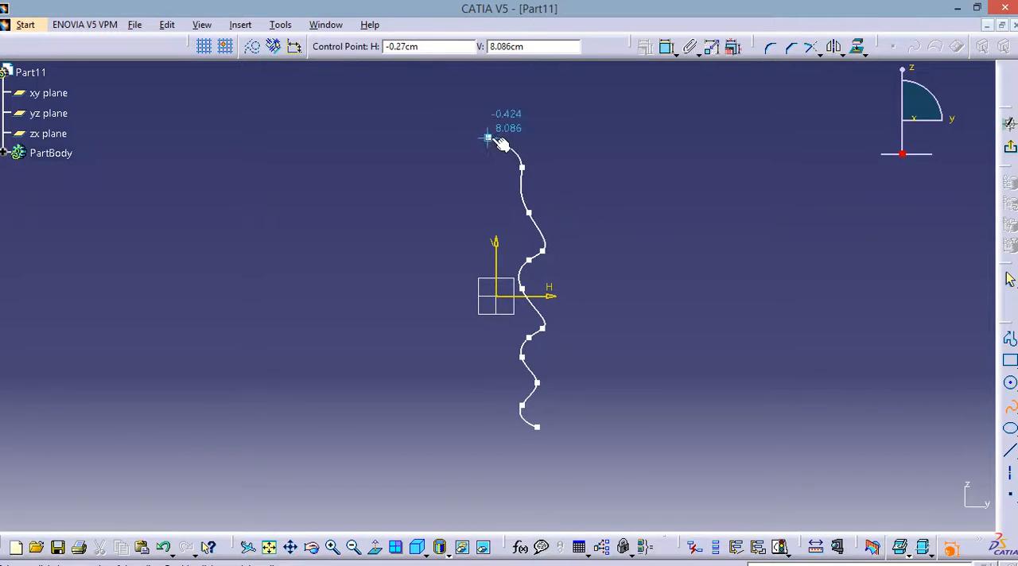
pyautogui.moveTo(486, 137); pyautogui.dragTo(594, 89)
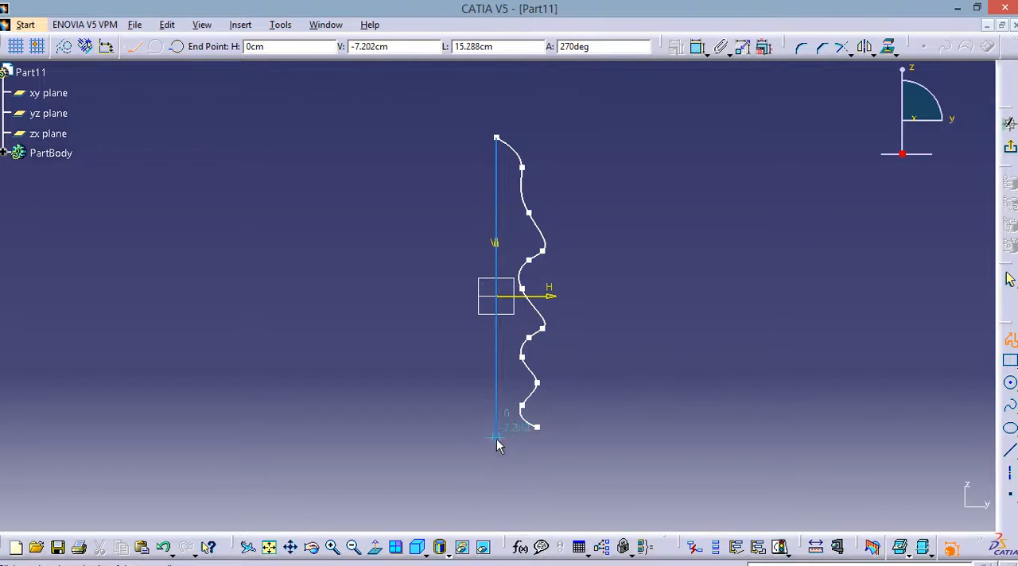
pyautogui.click(529, 422)
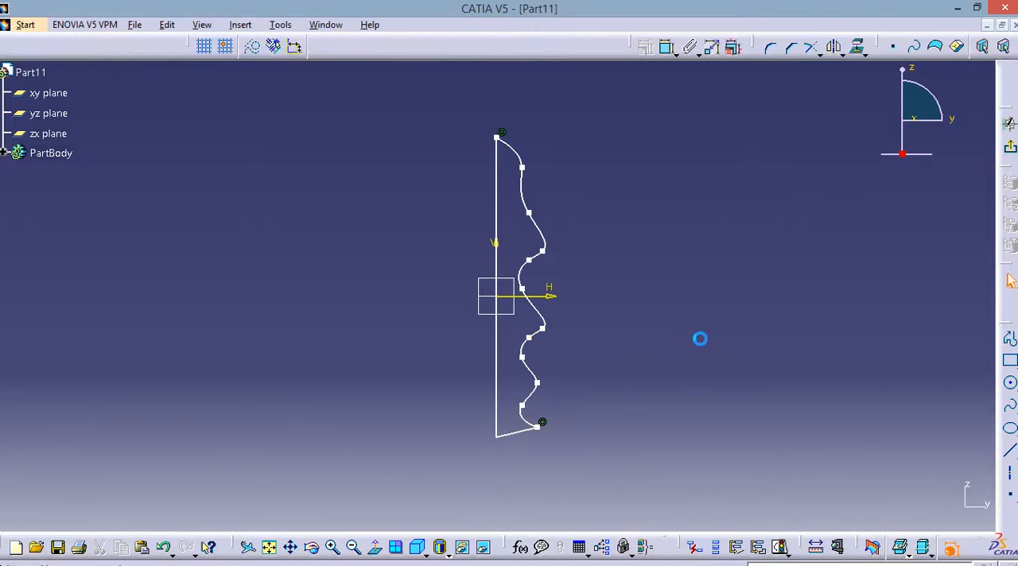
pyautogui.moveTo(1010, 147)
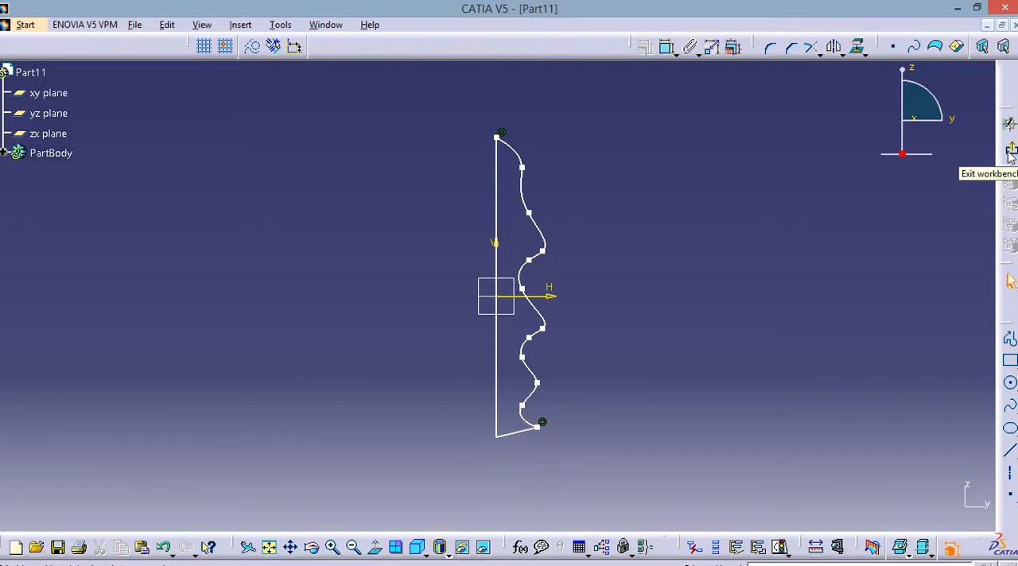
# Step: Exit the sketch and preview a 360° shaft of Sketch.1 about its Edge.1 axis
pyautogui.click(1010, 151)
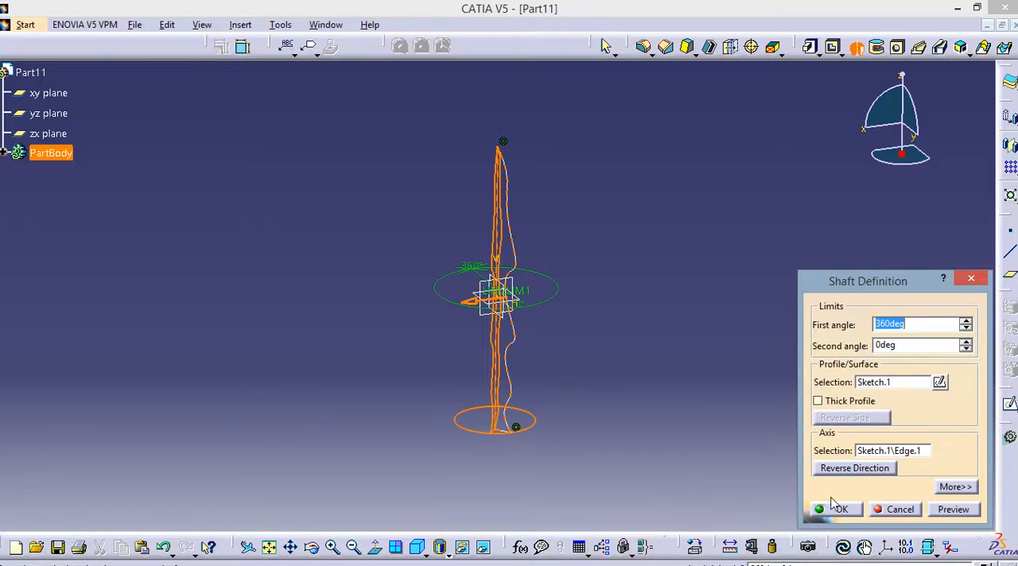
pyautogui.moveTo(897, 289)
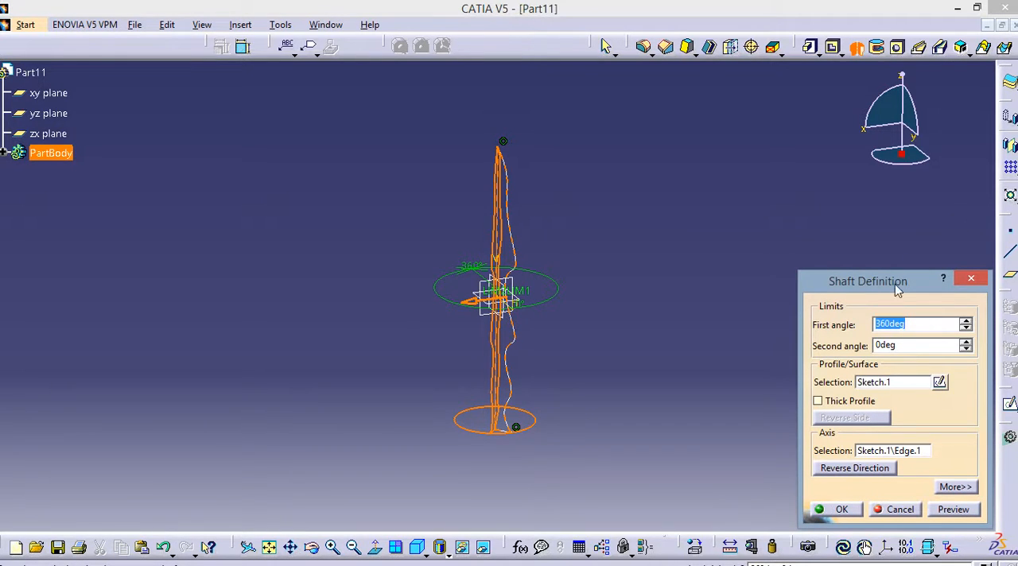
pyautogui.moveTo(853, 353)
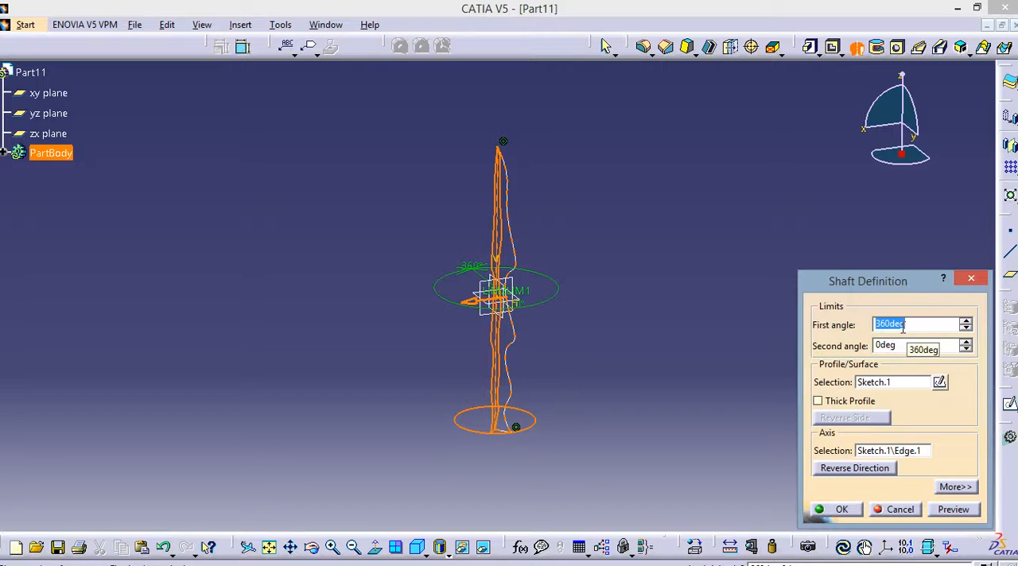
# Step: Try a 180° first angle, then restore 360° and confirm the three-bulge vase shaft
pyautogui.write('180')
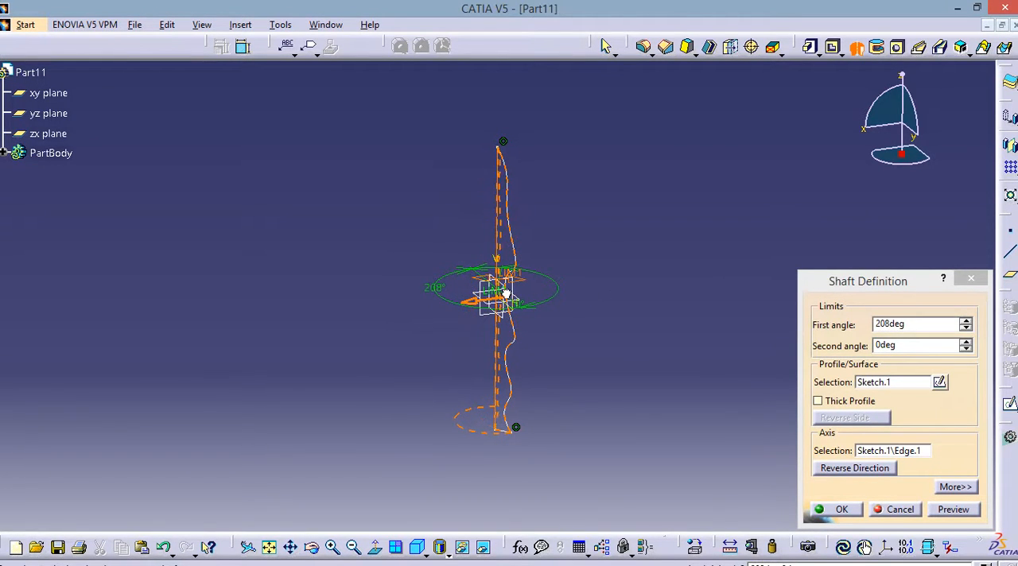
pyautogui.moveTo(507, 295); pyautogui.dragTo(565, 296)
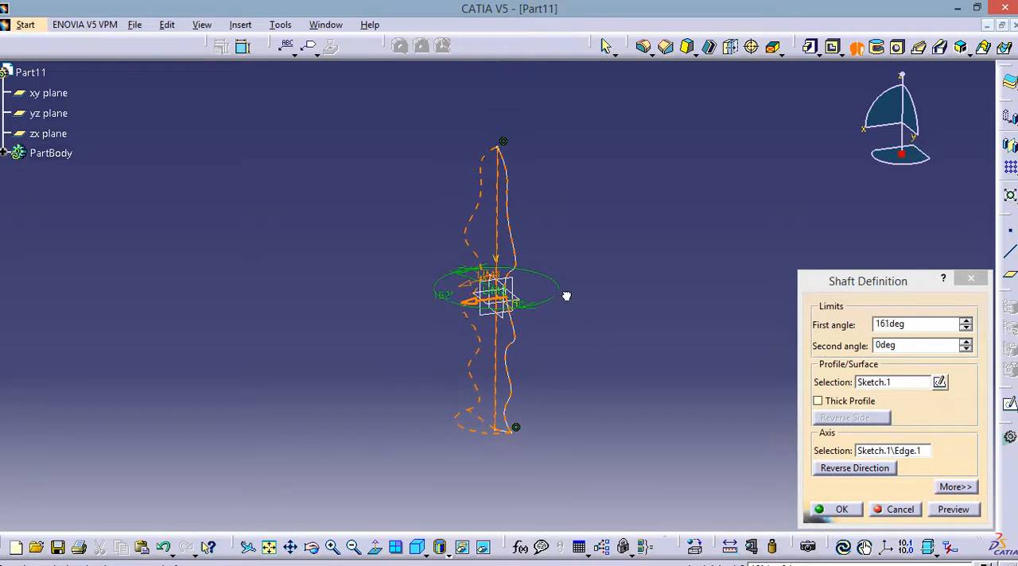
pyautogui.moveTo(566, 296); pyautogui.dragTo(557, 296)
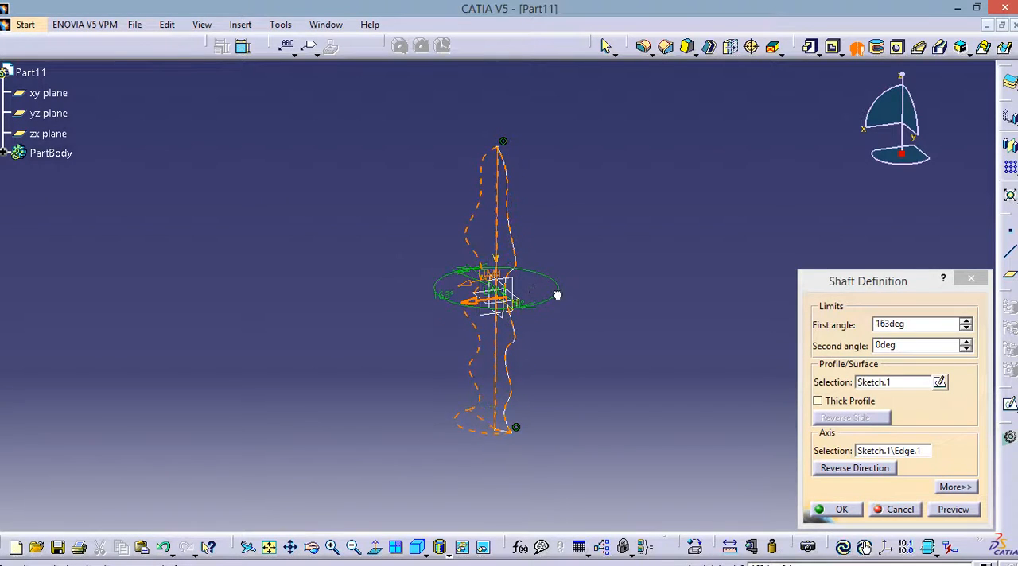
pyautogui.click(50, 153)
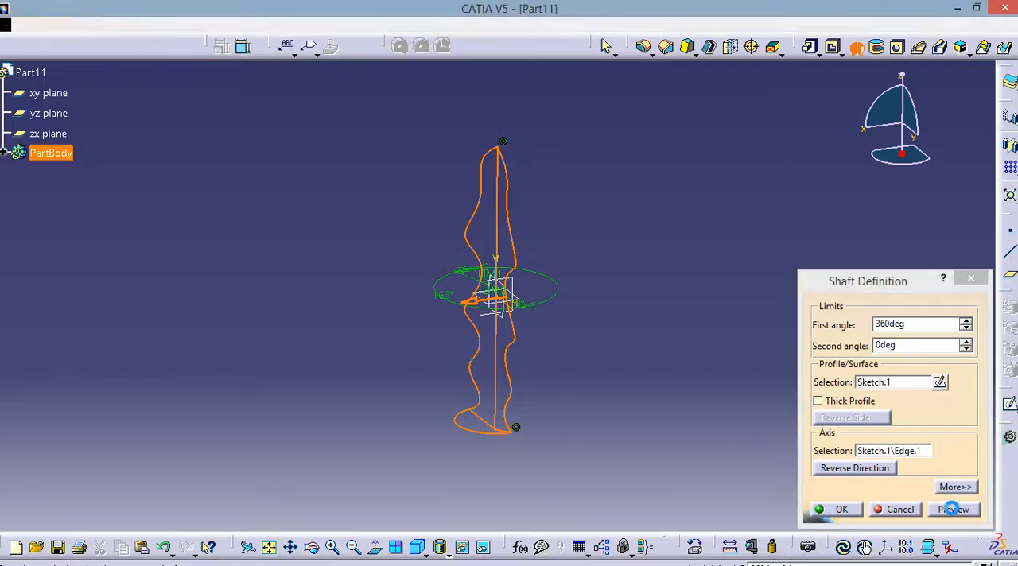
pyautogui.click(953, 509)
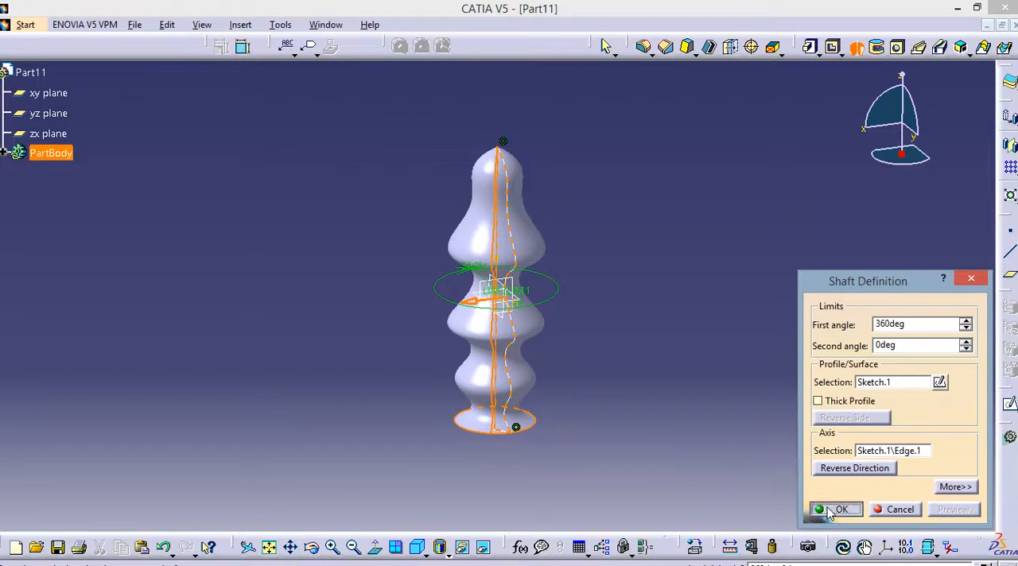
pyautogui.click(840, 509)
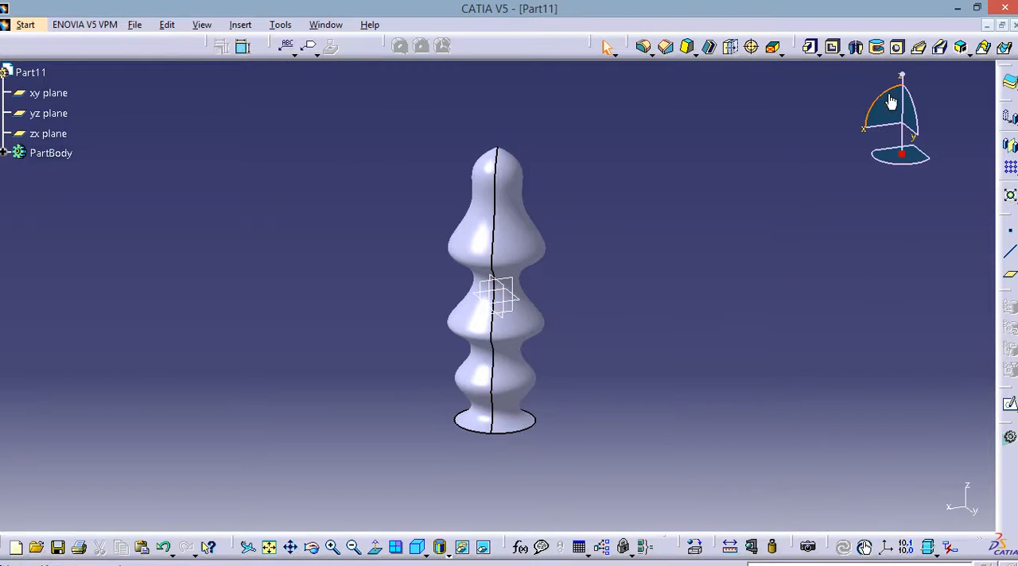